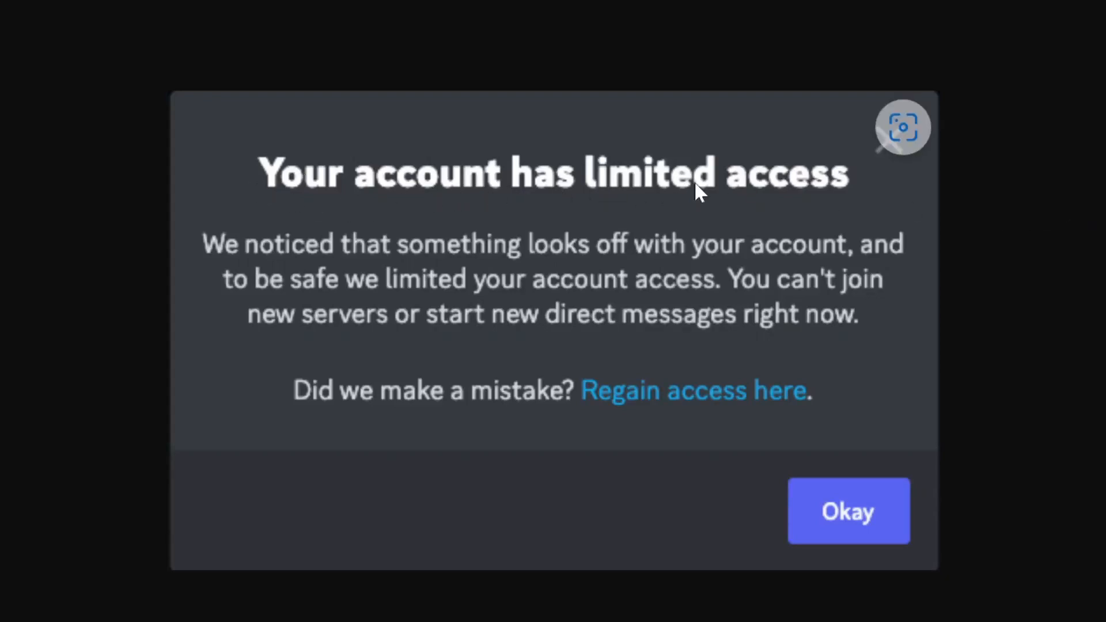
mouse_move(392, 272)
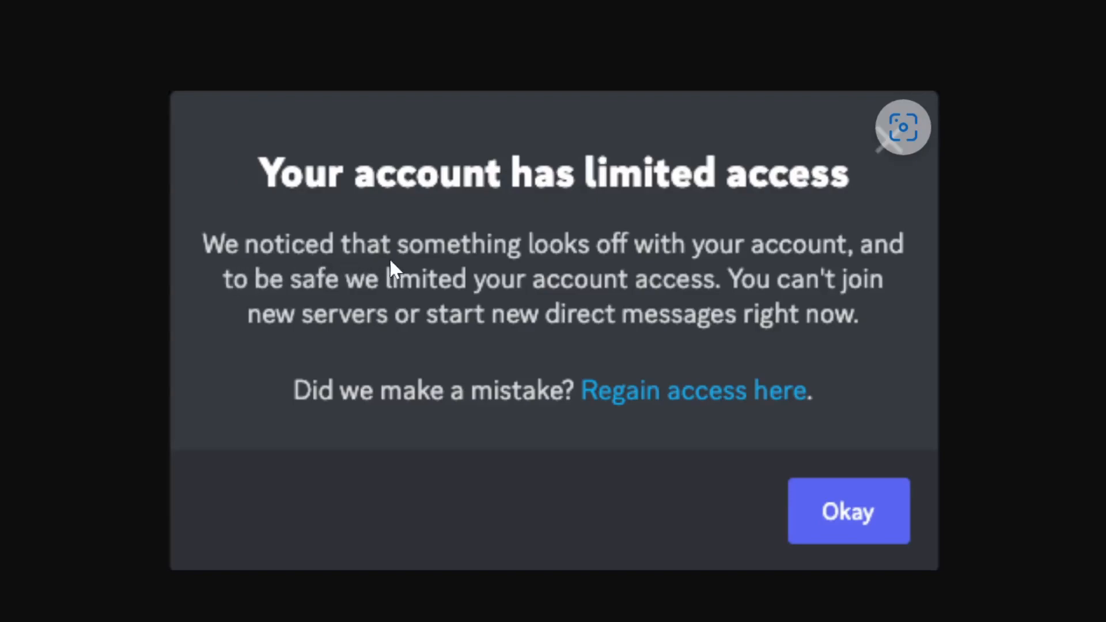
mouse_move(896, 266)
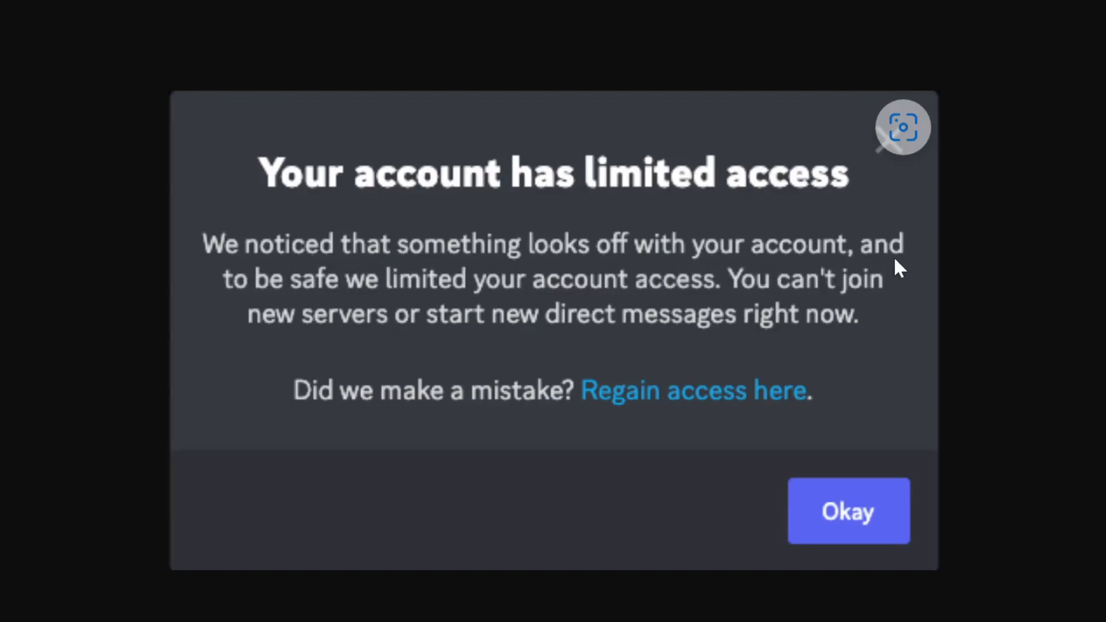
mouse_move(538, 304)
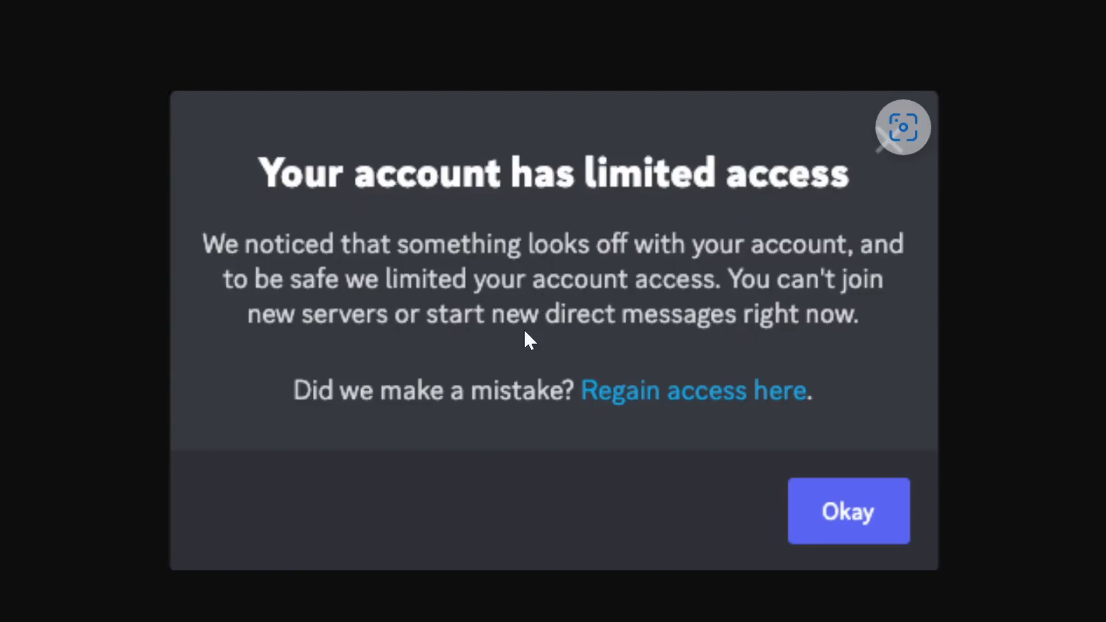
mouse_move(411, 358)
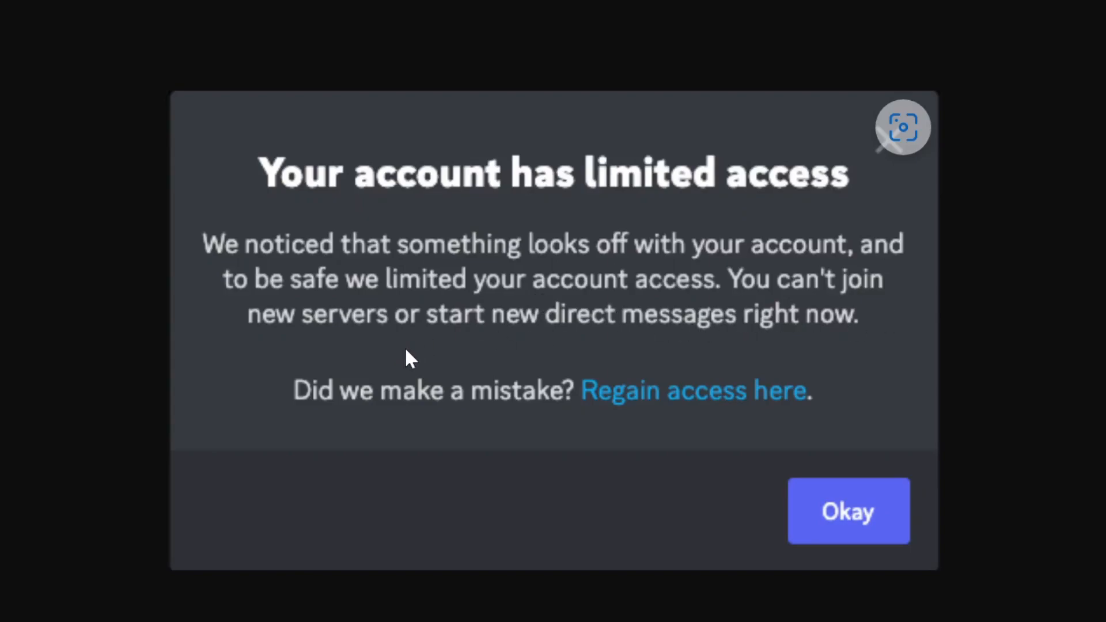
mouse_move(533, 415)
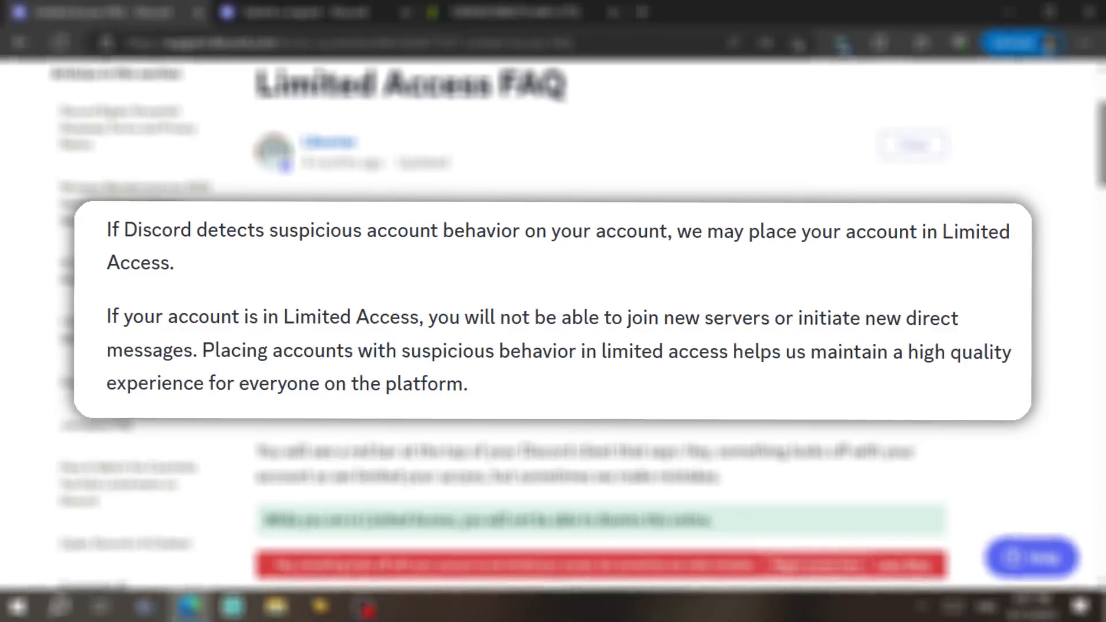
- Scroll through the support page and start the 'Submit a request' ticket form
scroll(down, 3)
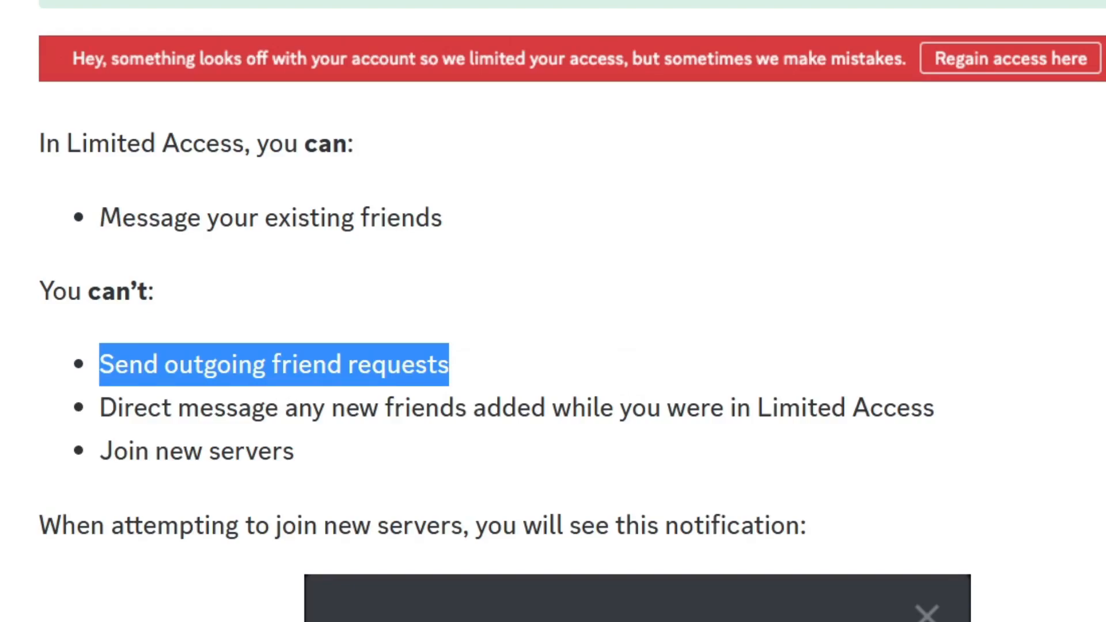
mouse_move(288, 441)
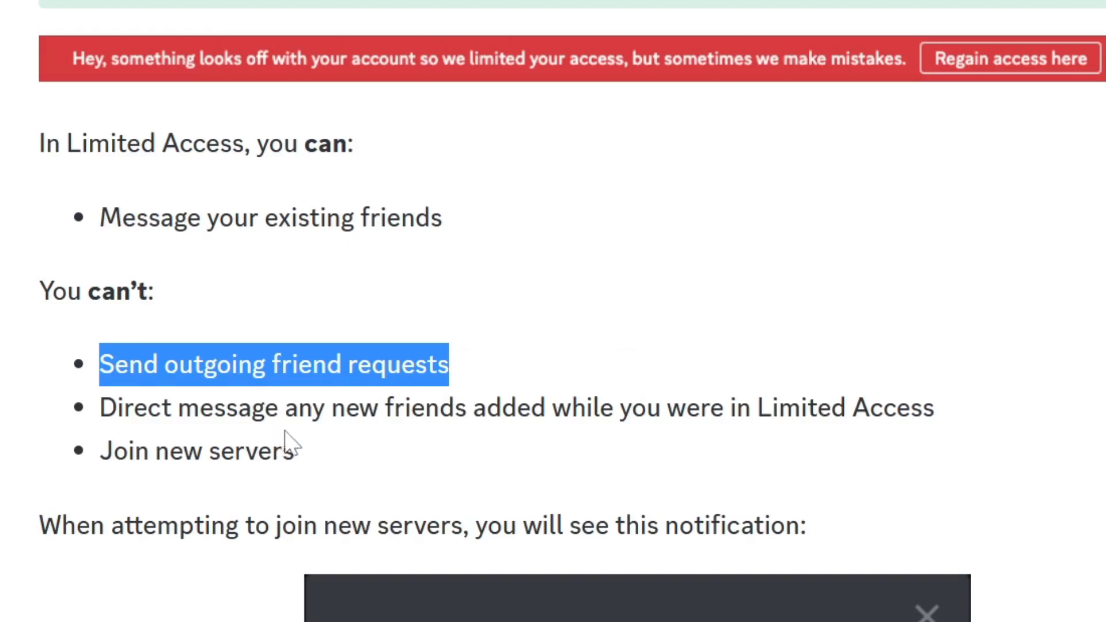
scroll(down, 3)
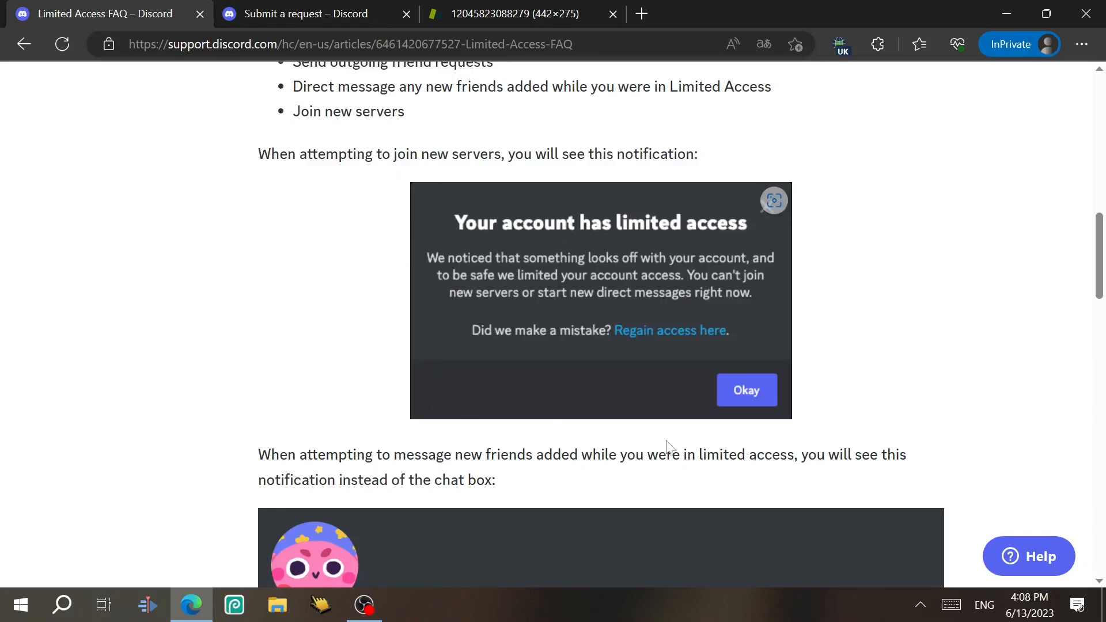
scroll(down, 3)
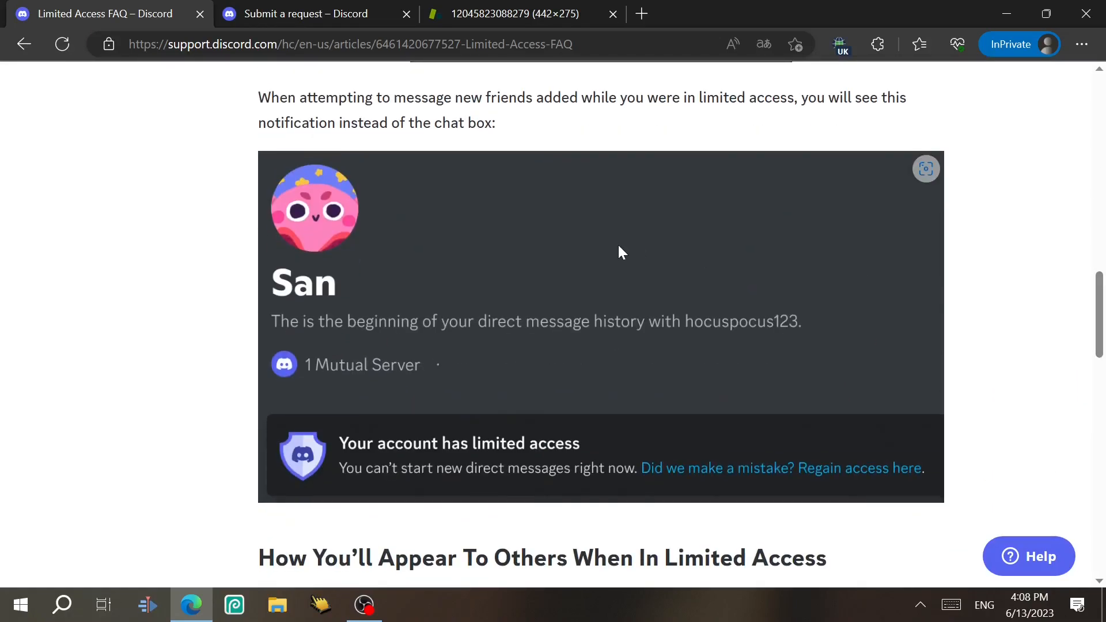
mouse_move(455, 438)
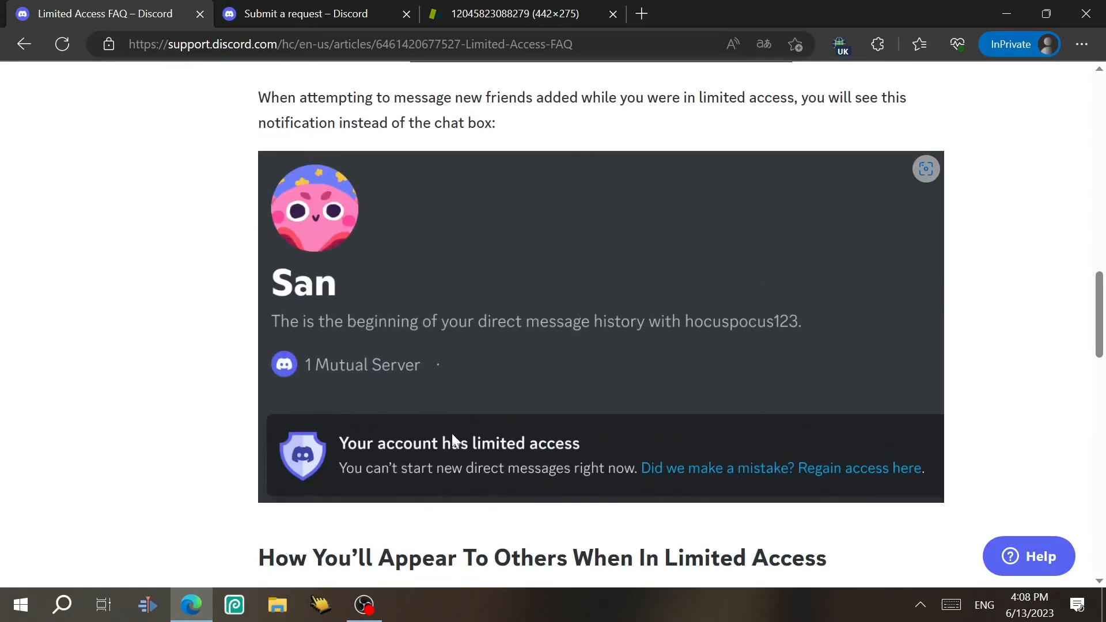
scroll(down, 3)
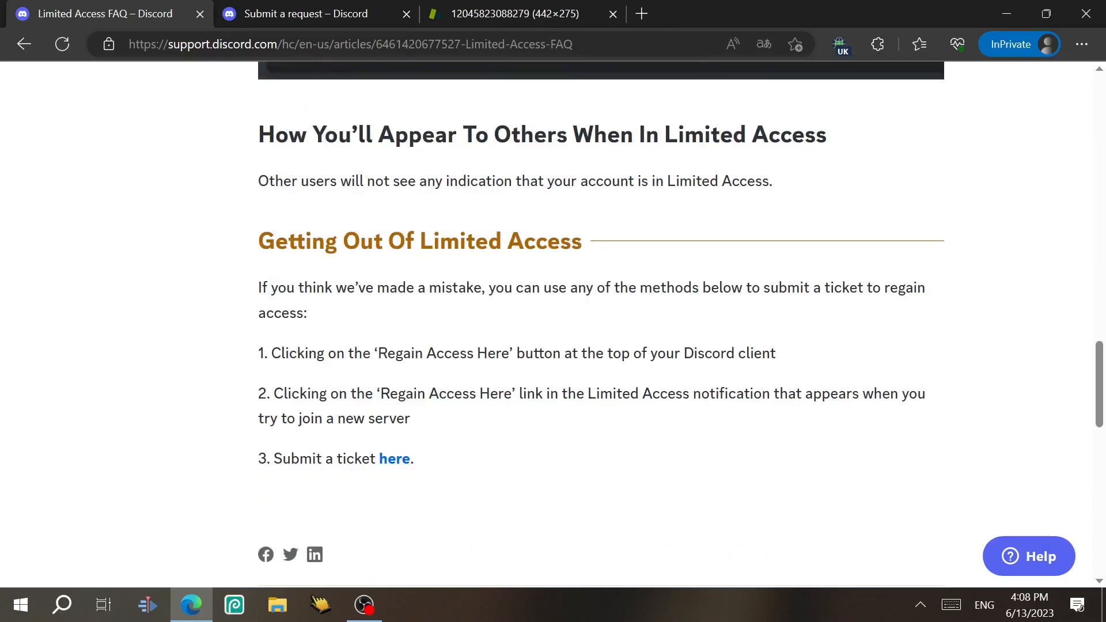
mouse_move(678, 199)
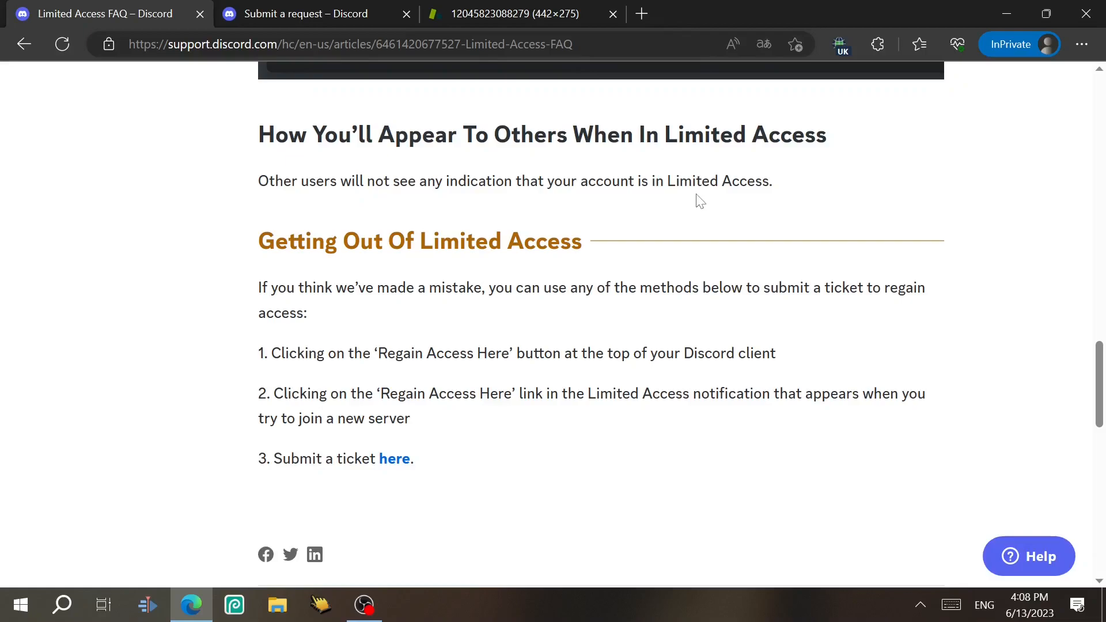
scroll(down, 3)
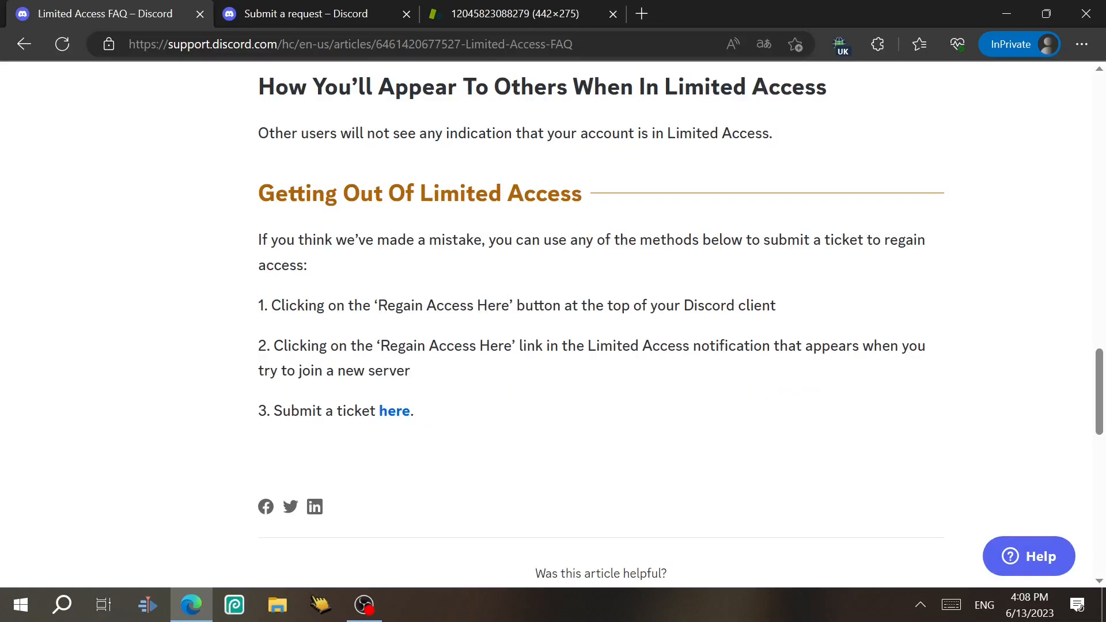
mouse_move(432, 275)
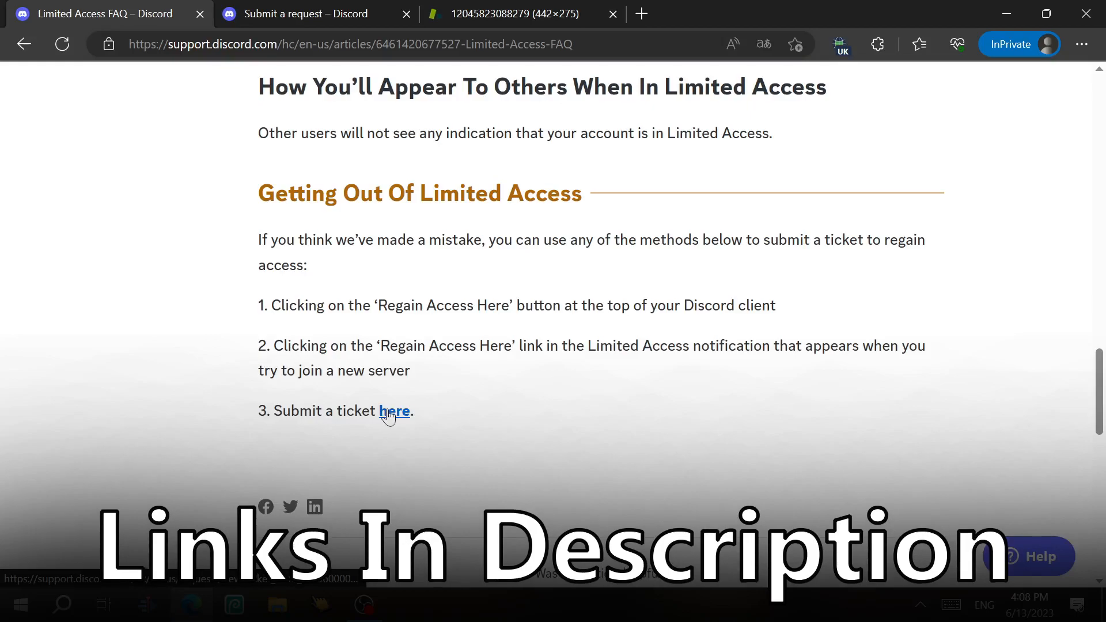
click(395, 411)
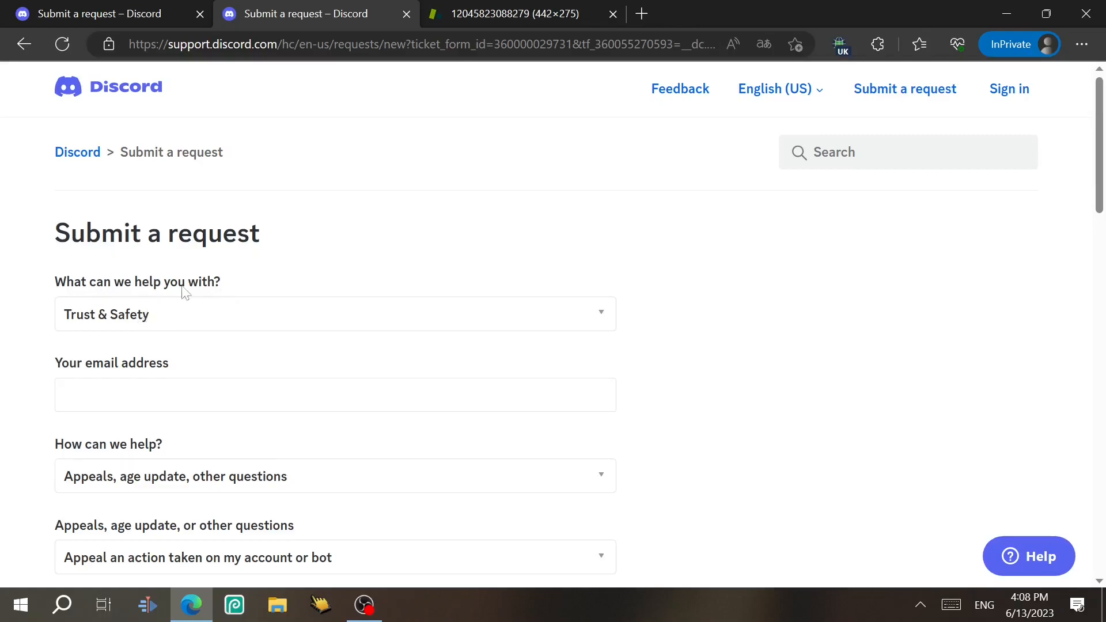
scroll(down, 3)
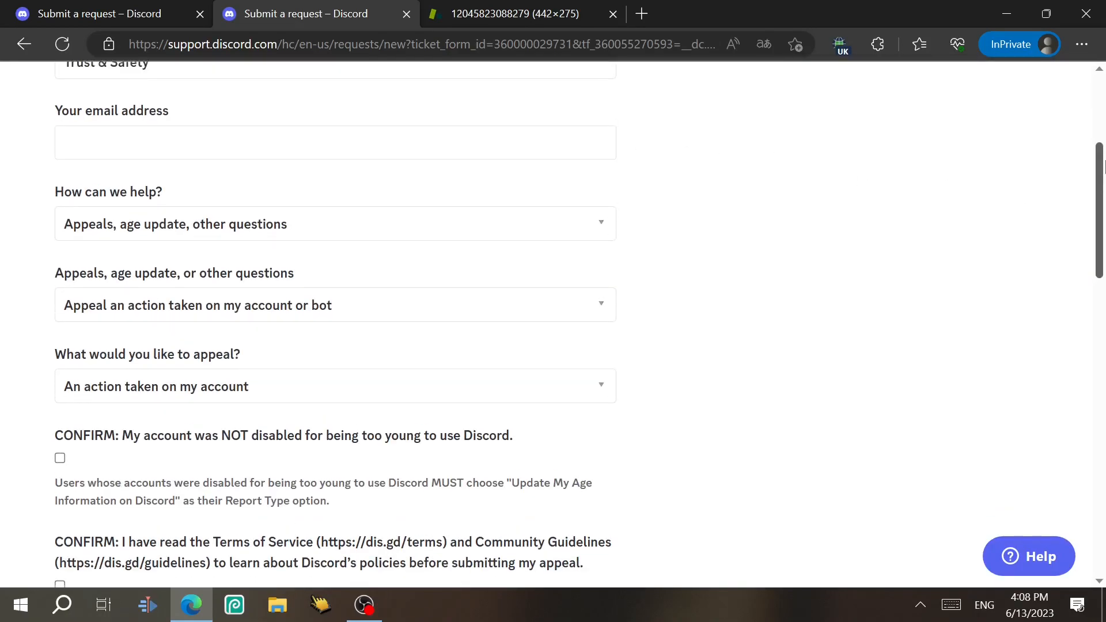
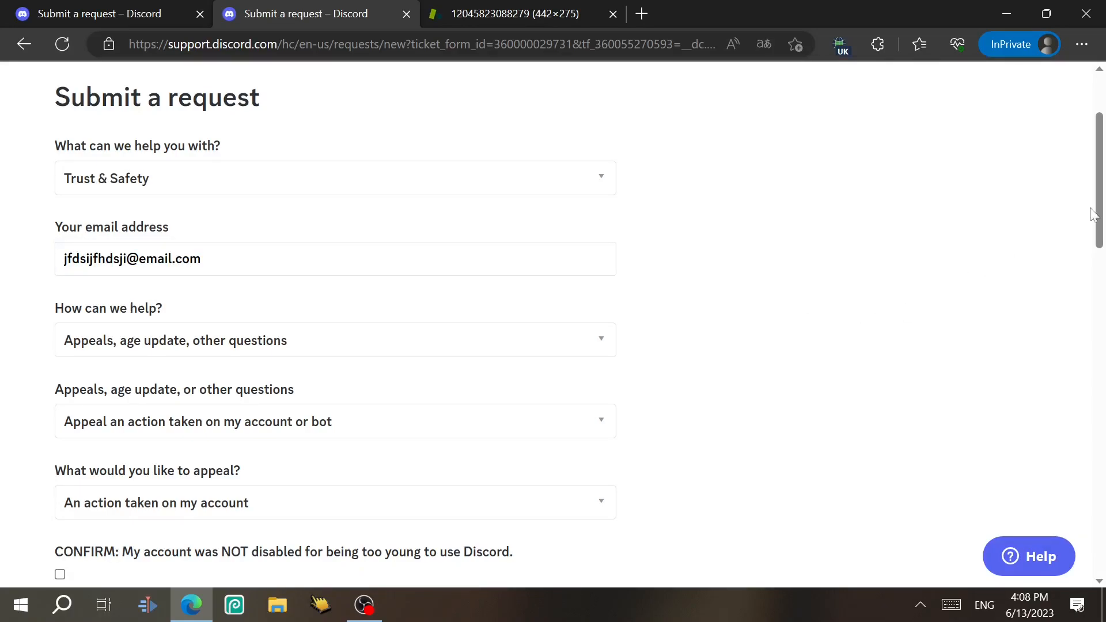
scroll(down, 3)
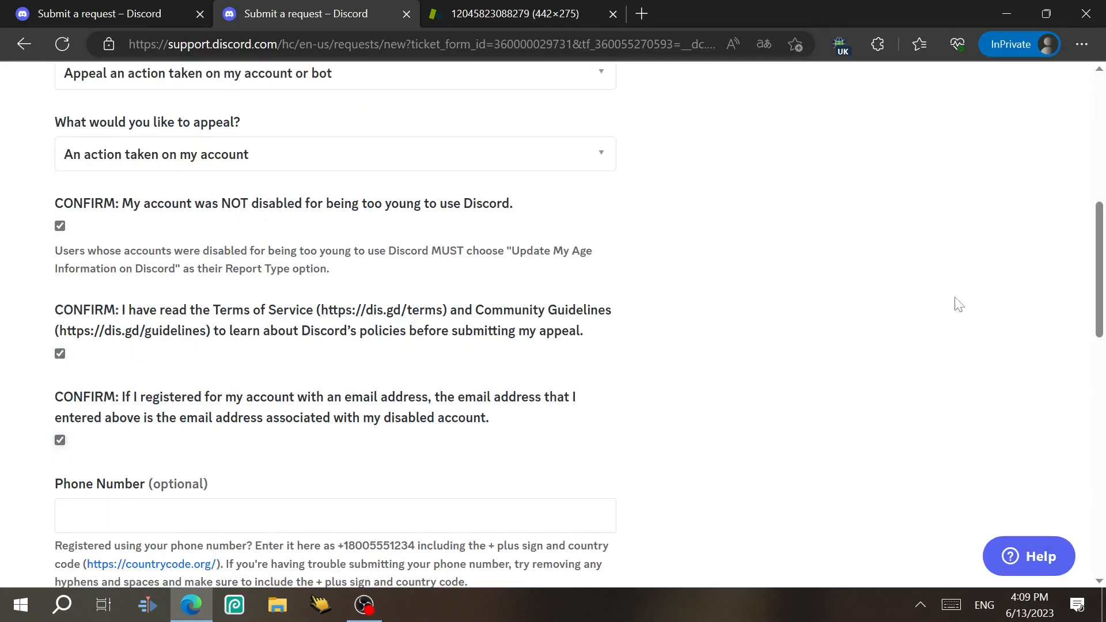
scroll(down, 3)
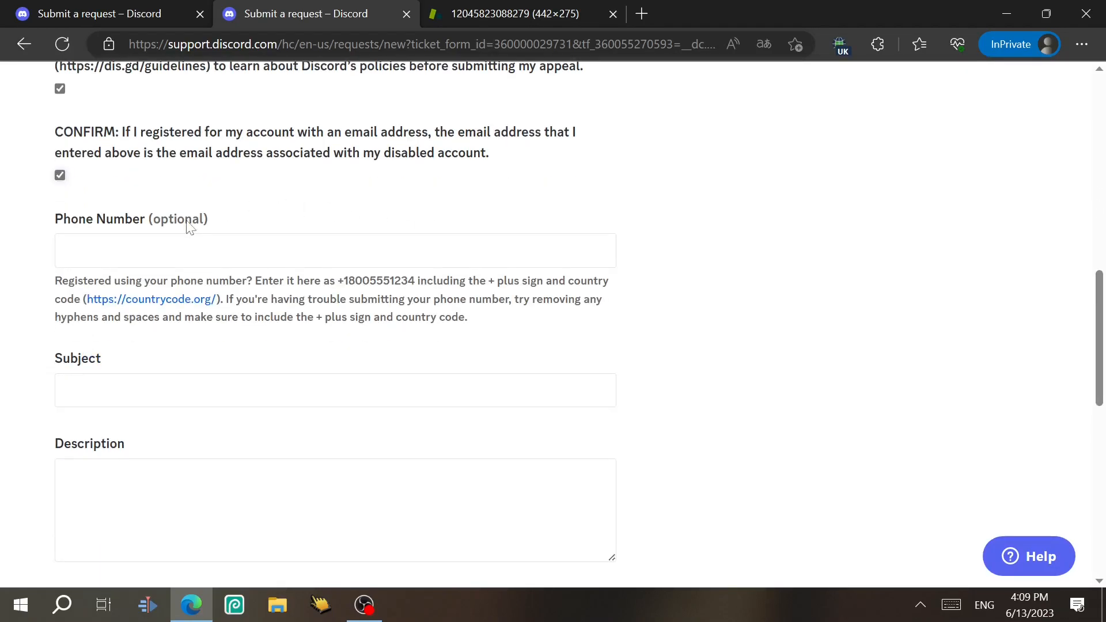
scroll(down, 3)
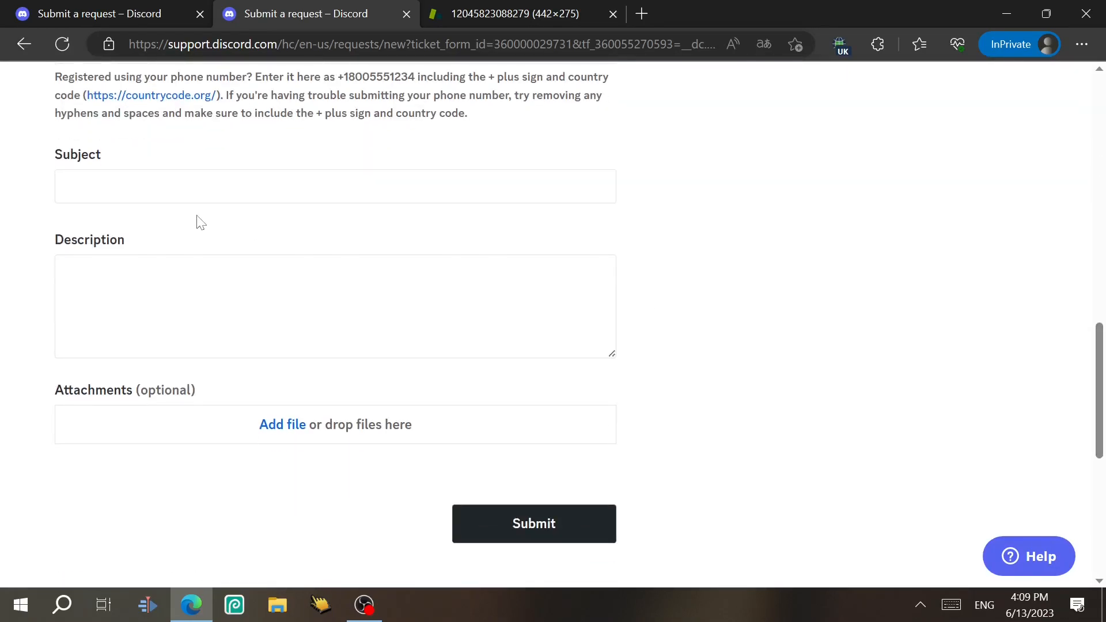
- Give the appeal the subject 'Limited Access Error'
text(Limit)
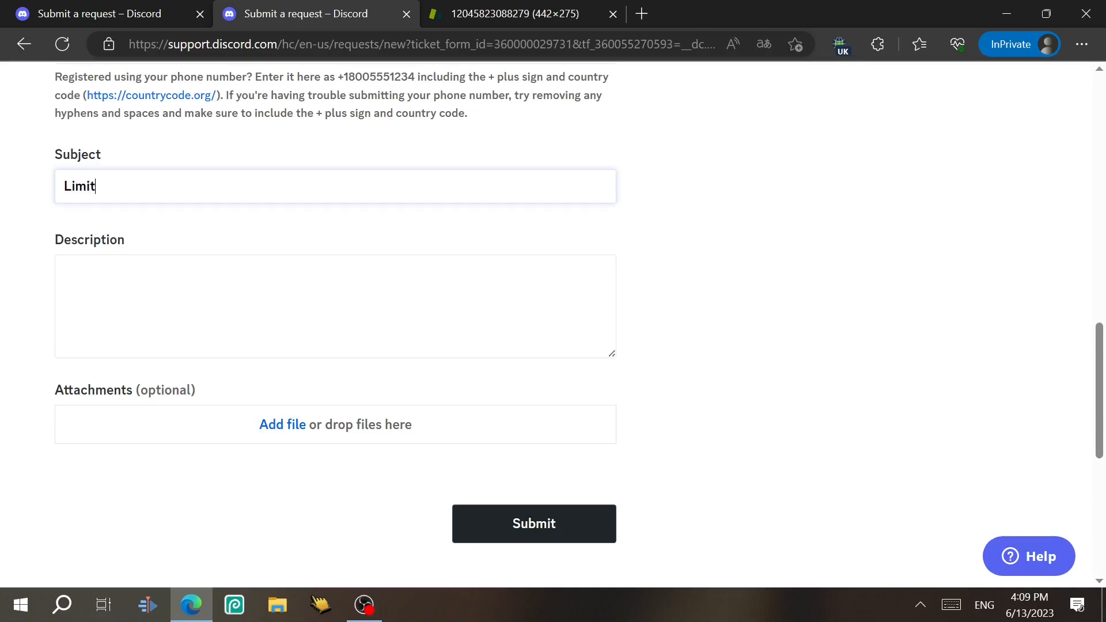
text(ed Access)
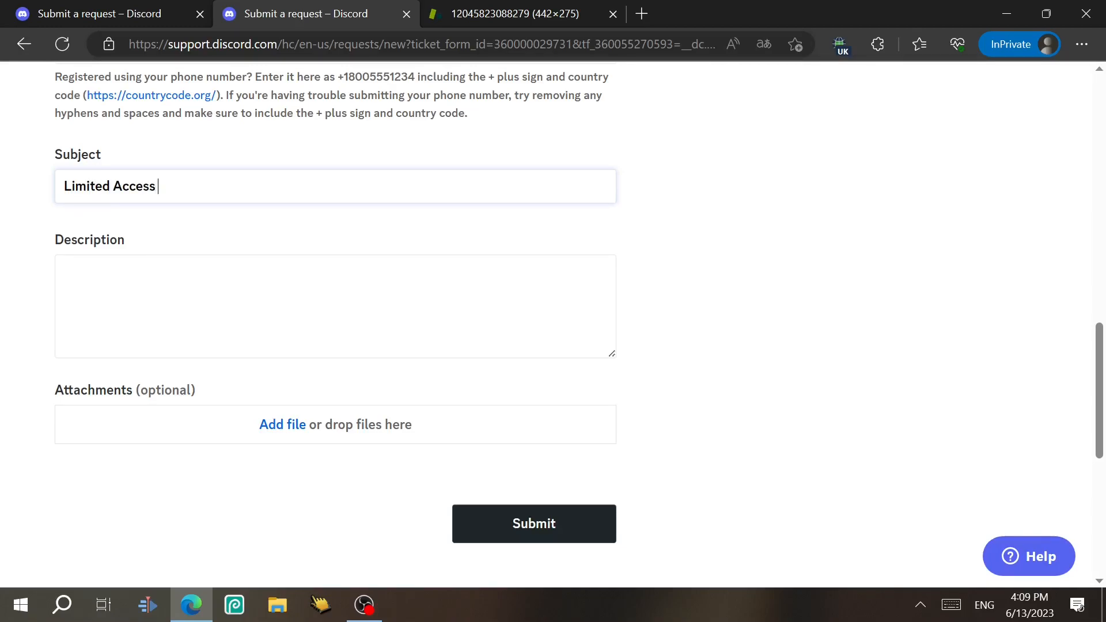
text(Error)
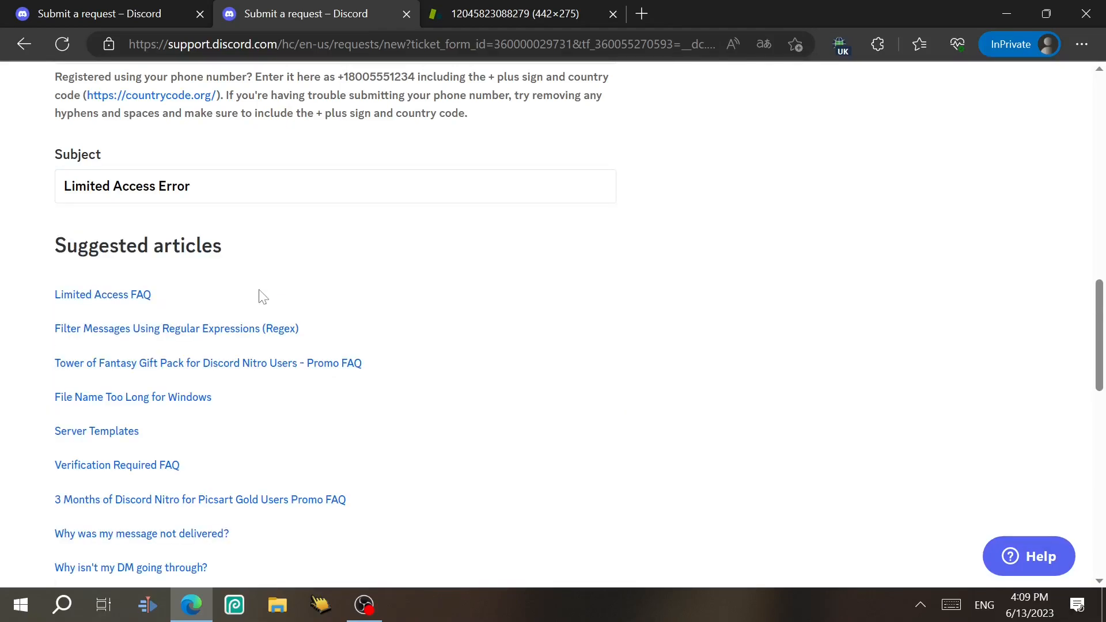
scroll(down, 3)
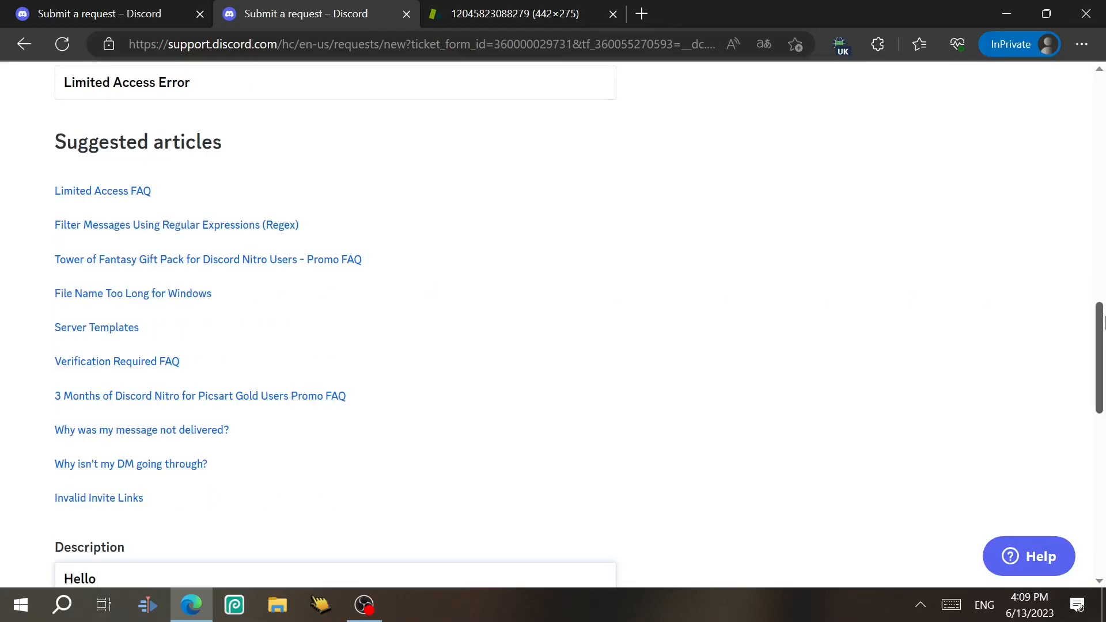
- Write the description: 'discord support team, I got limited access on my account. And I would like you to fix this issue...'
text(discord su)
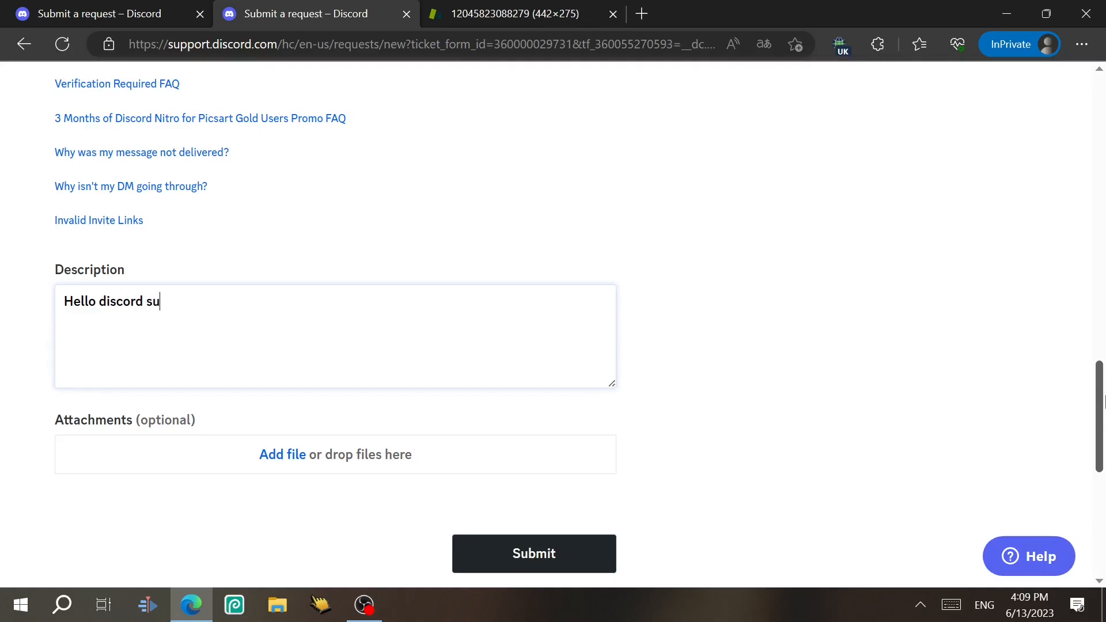
text(pport team)
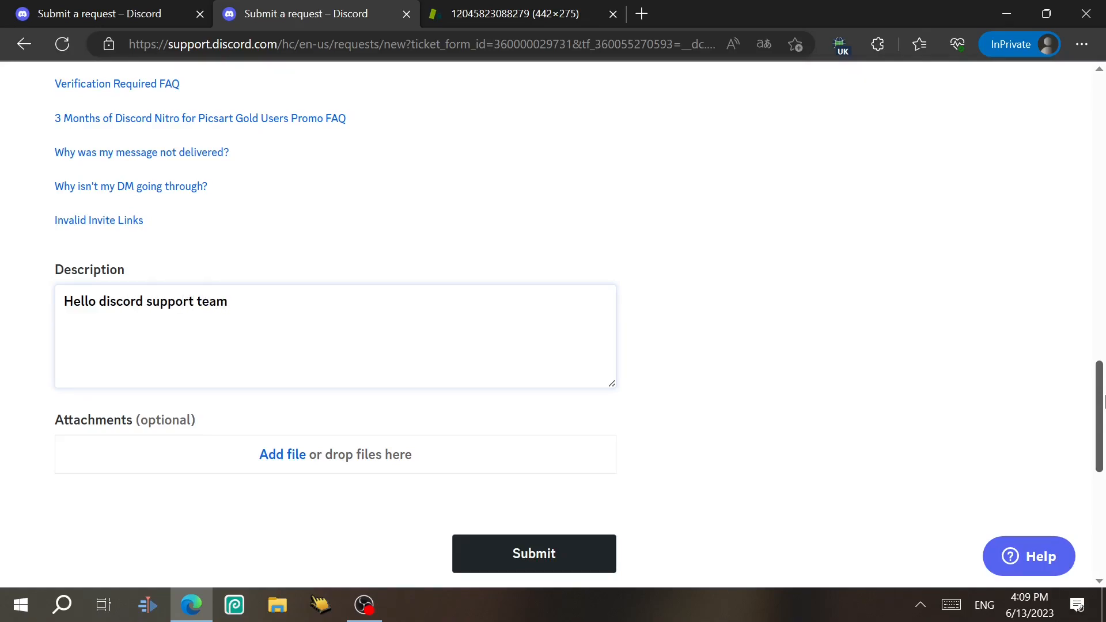
text(, I got)
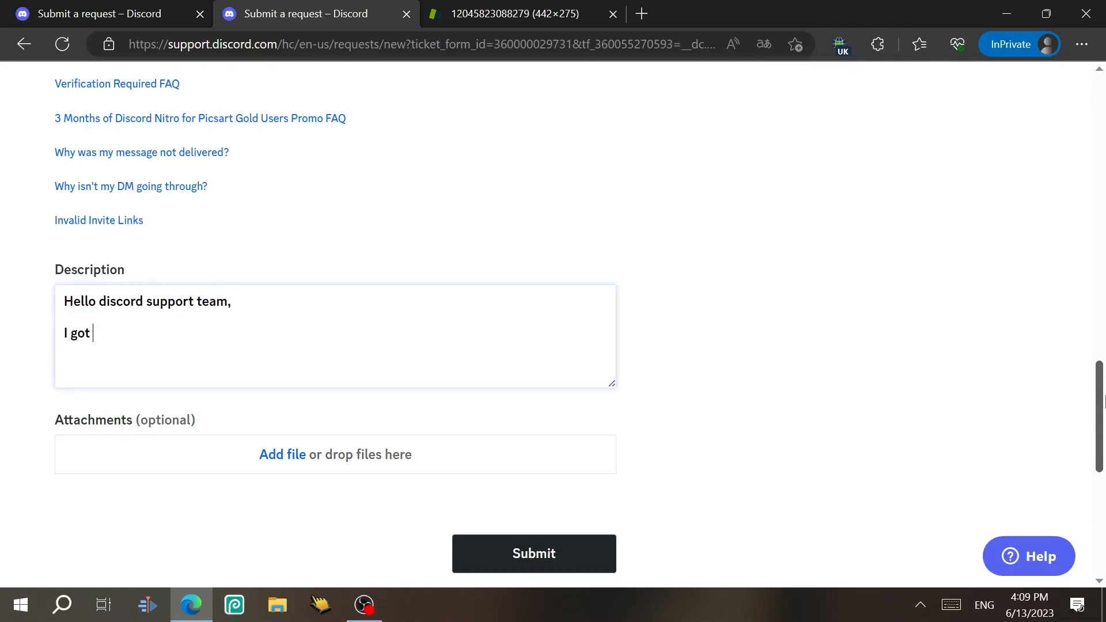
text(limited acces)
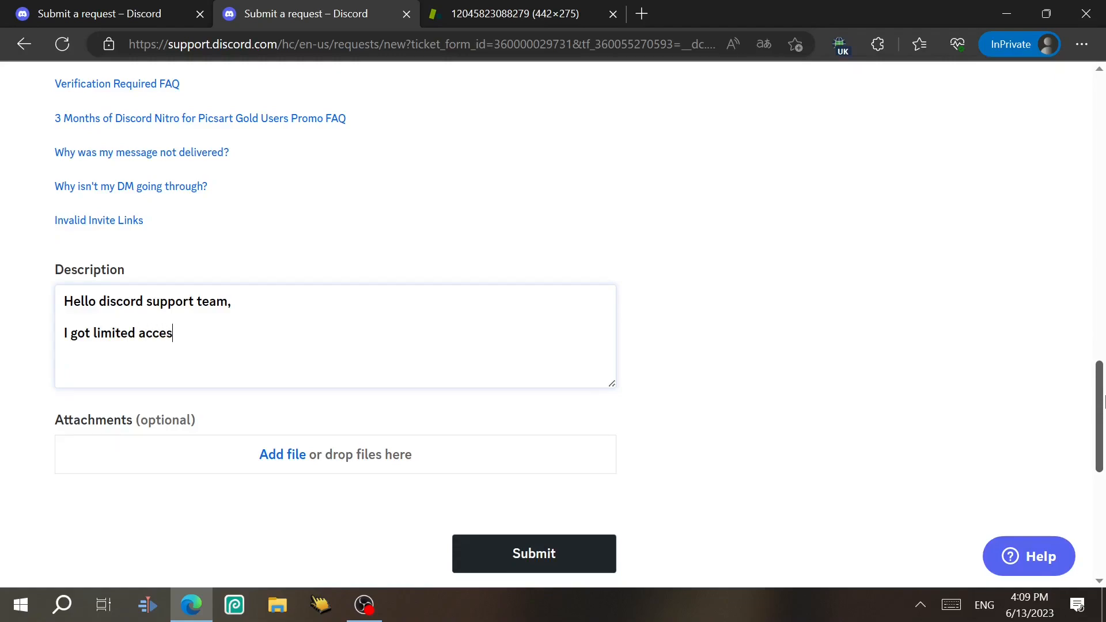
text(s on my account.)
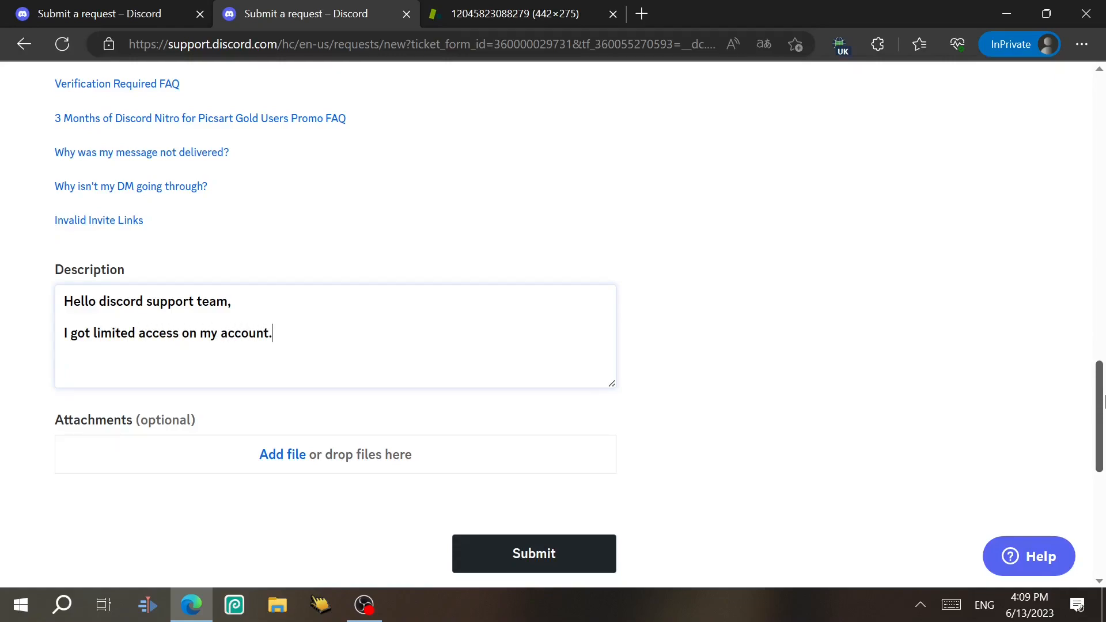
text(And I would like you to fix this issue o)
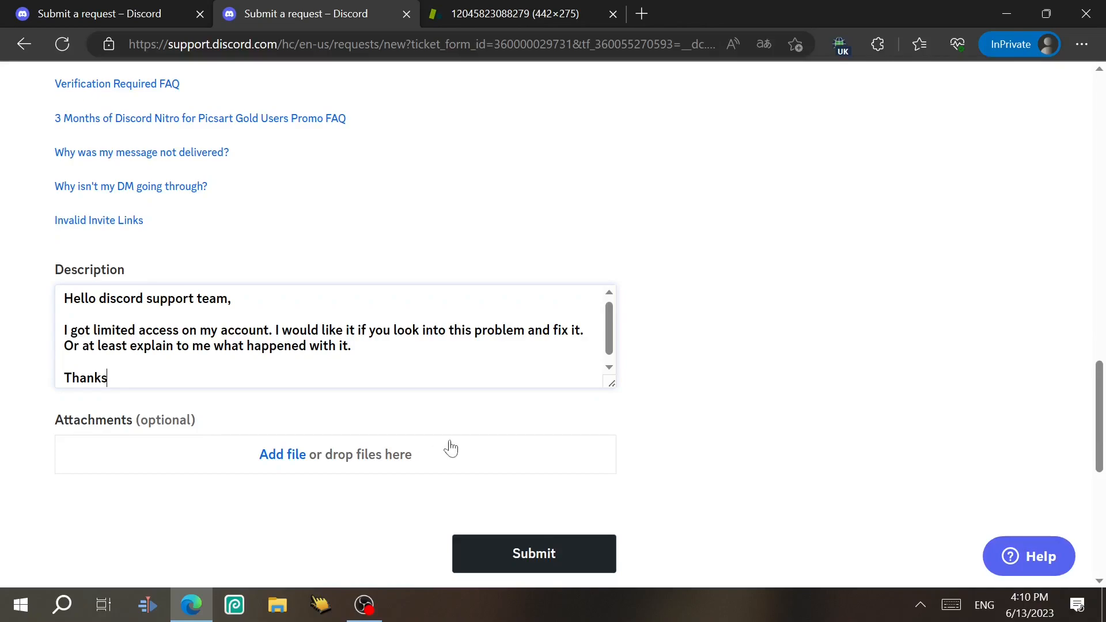
mouse_move(361, 448)
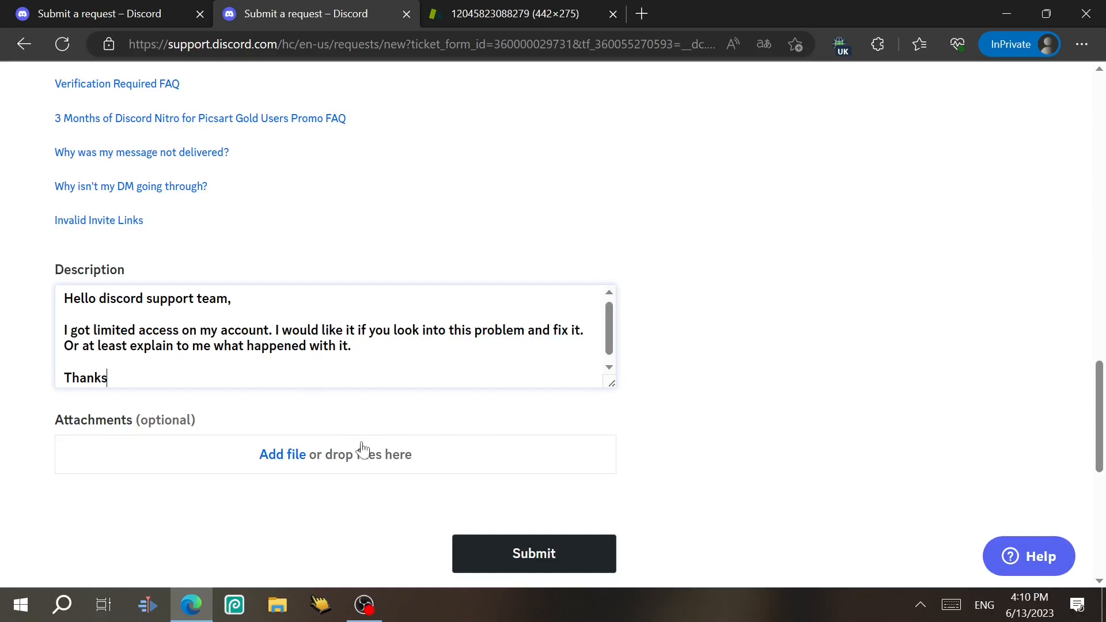
- Scroll the Limited Access FAQ to the 'Getting Out Of Limited Access' section
scroll(down, 3)
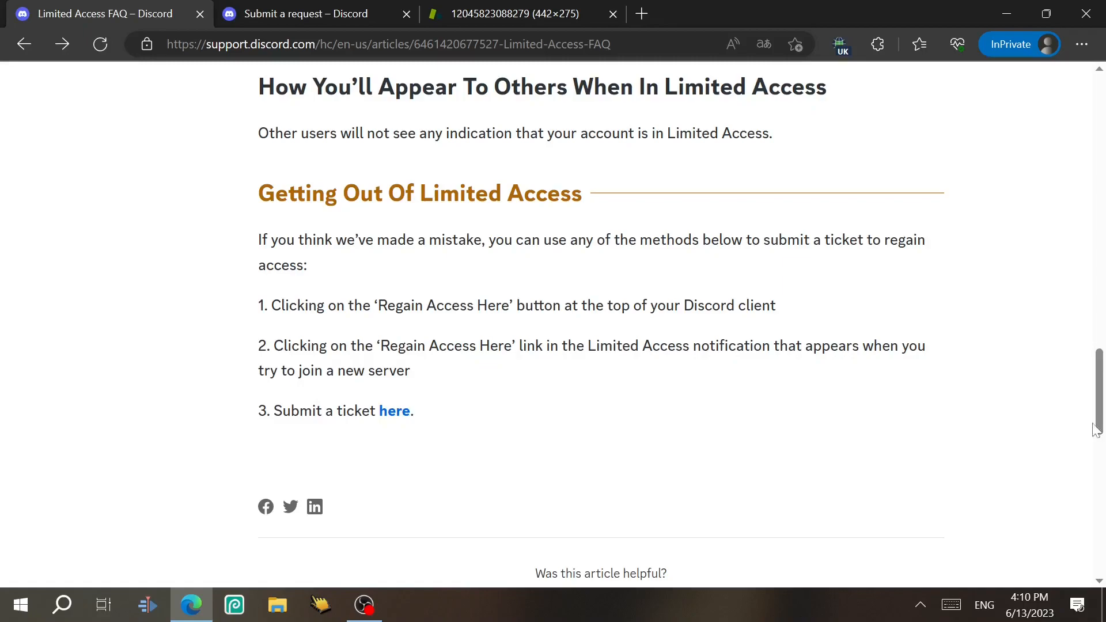
scroll(down, 3)
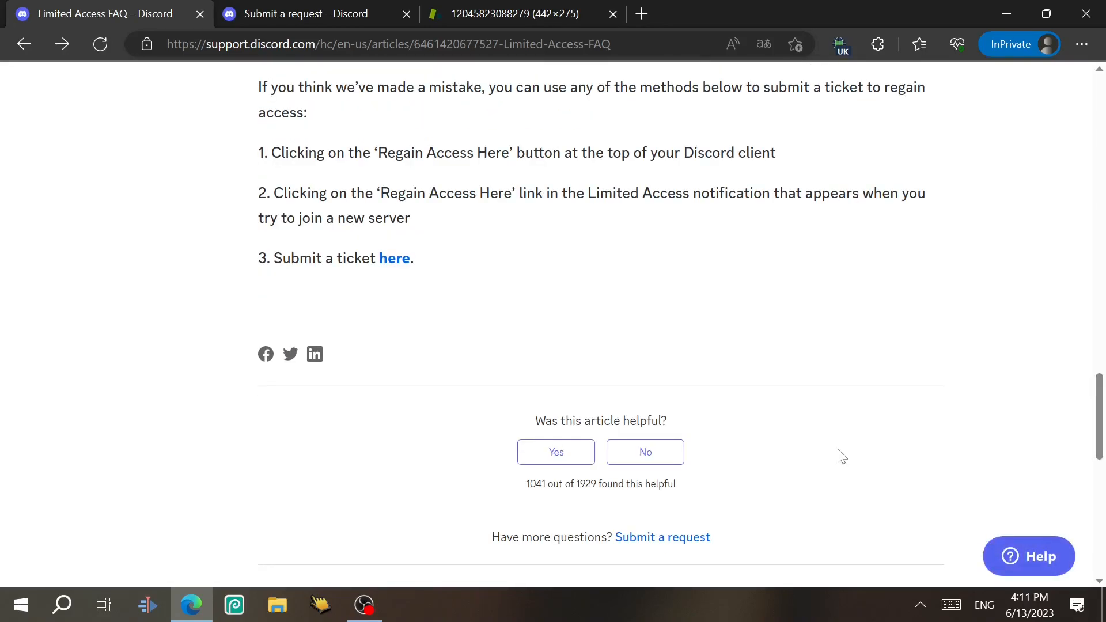